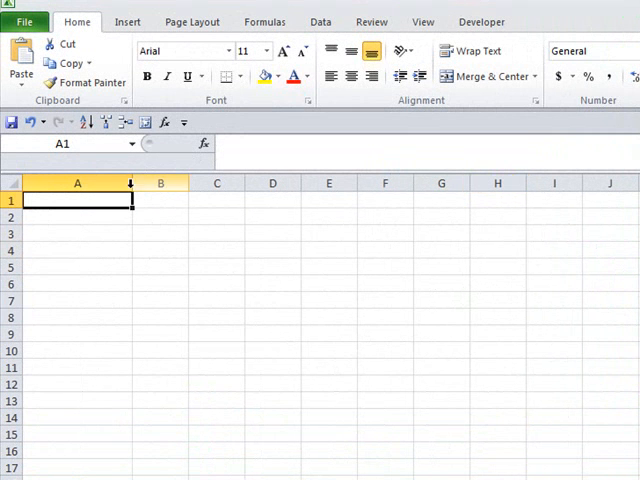
Enter the header 'Number' in A1 and centre-align all of column A
{"action": "type", "text": "Nub"}
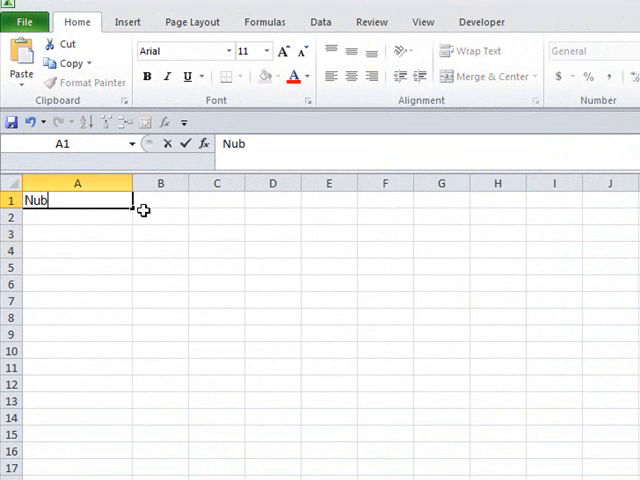
{"action": "left_click", "coordinate": [77, 183]}
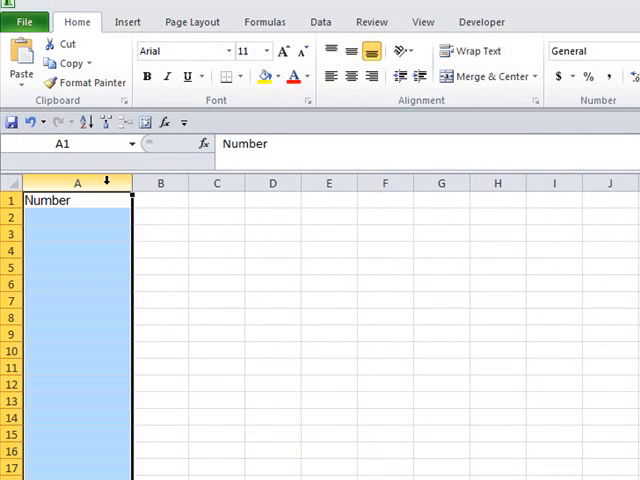
{"action": "left_click", "coordinate": [350, 76]}
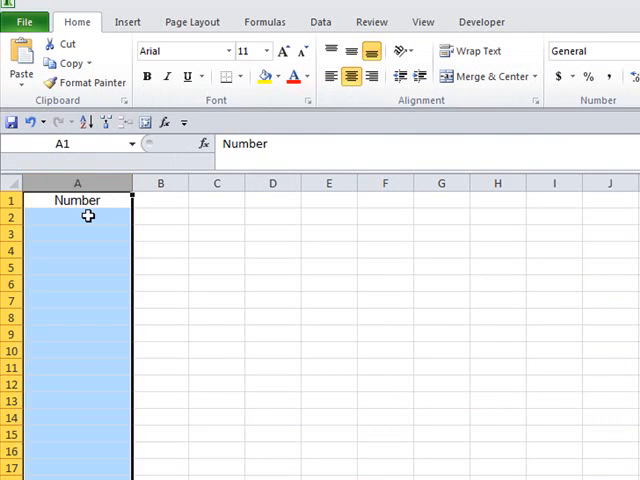
{"action": "left_click", "coordinate": [418, 20]}
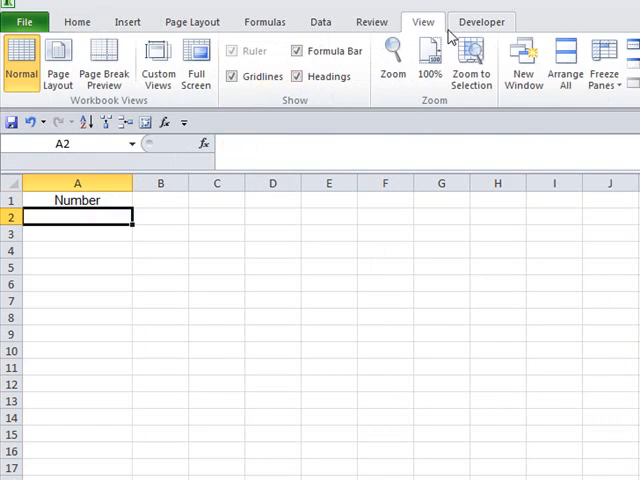
{"action": "mouse_move", "coordinate": [611, 234]}
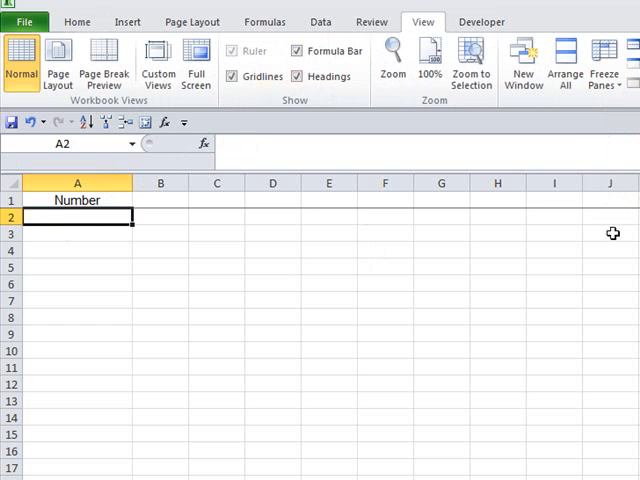
{"action": "mouse_move", "coordinate": [636, 240]}
{"action": "type", "text": "="}
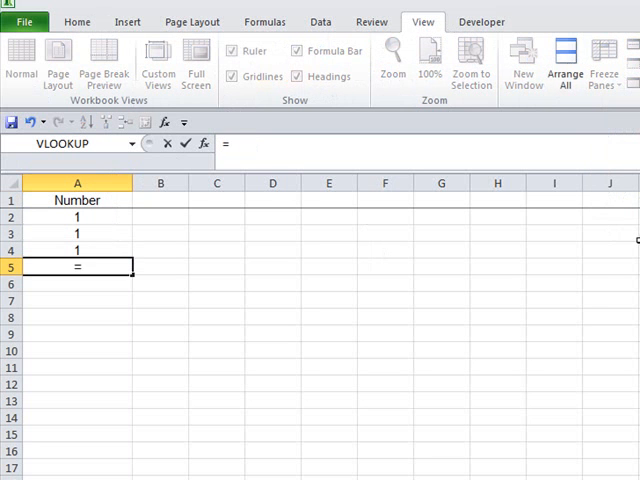
Enter =IF(A4=A2,A4+1,A4) in A5 and fill it down column A
{"action": "type", "text": "if("}
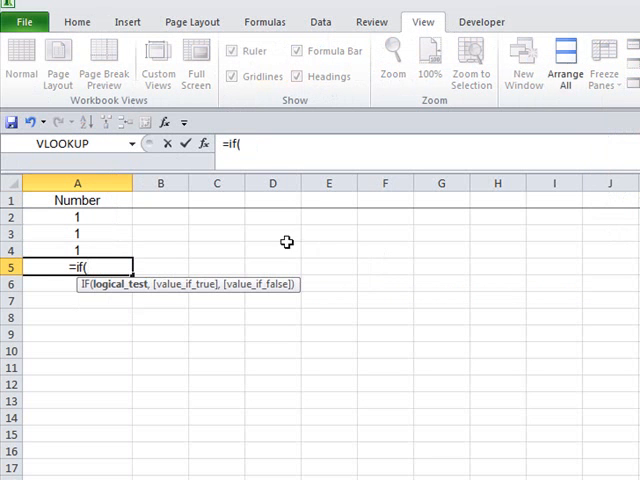
{"action": "mouse_move", "coordinate": [86, 247]}
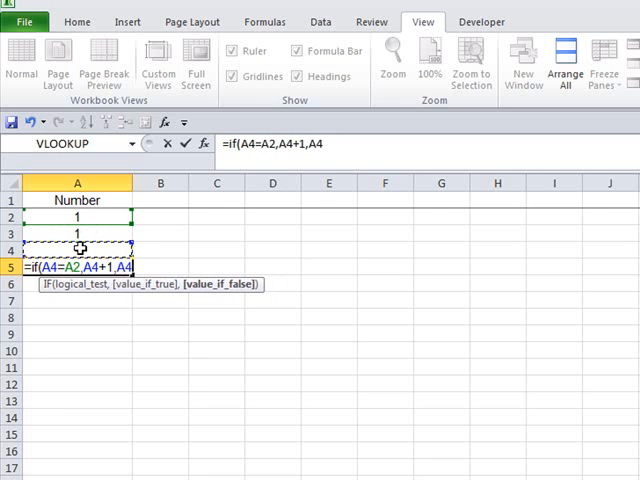
{"action": "key", "text": "Enter"}
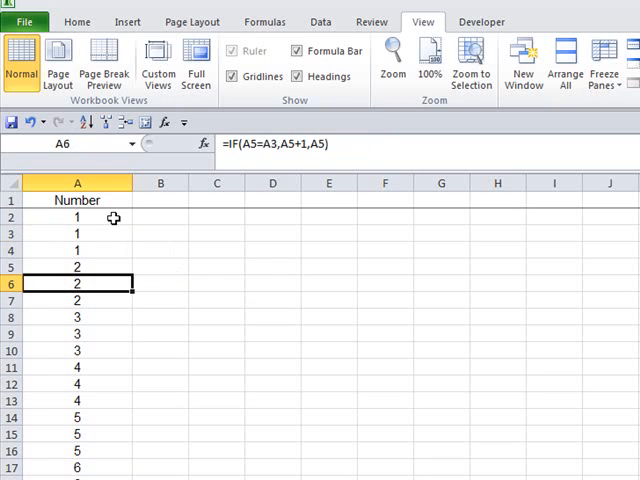
Paste column A's results as plain values via column B, leaving column B empty
{"action": "left_click", "coordinate": [76, 183]}
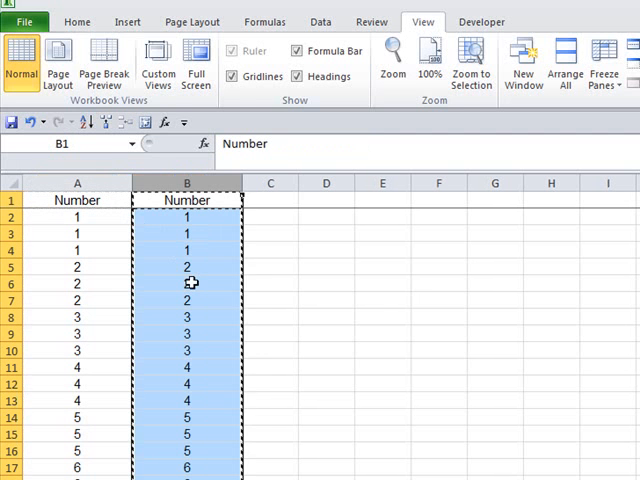
{"action": "right_click", "coordinate": [190, 283]}
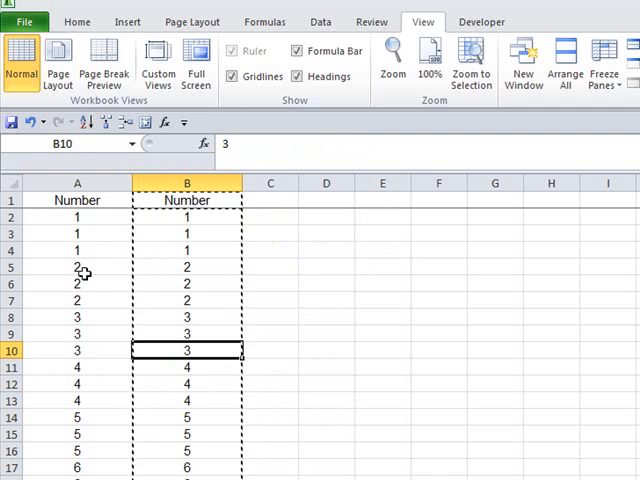
{"action": "left_click", "coordinate": [77, 183]}
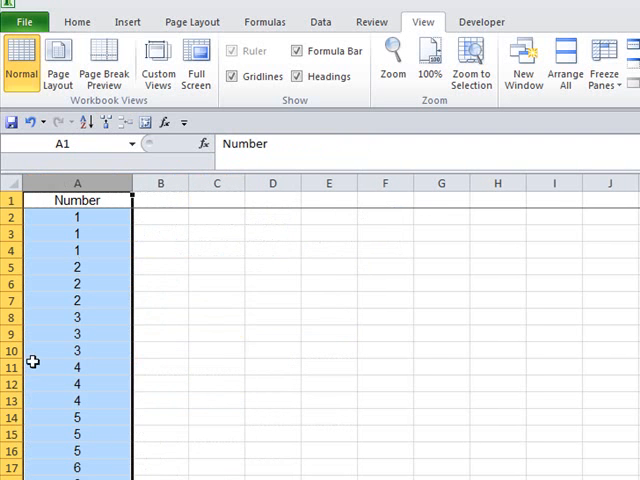
{"action": "left_click", "coordinate": [382, 434]}
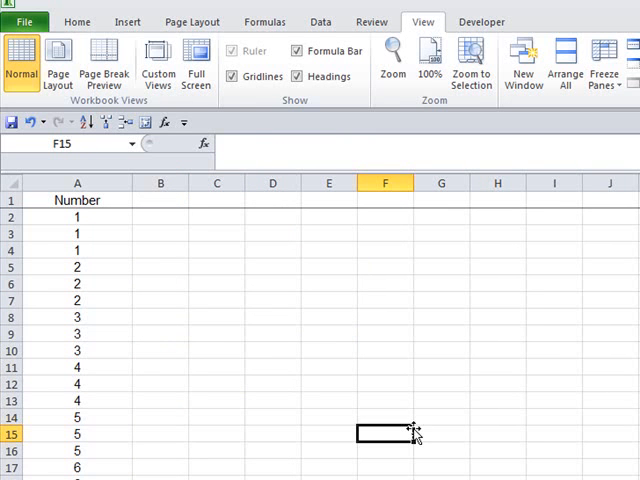